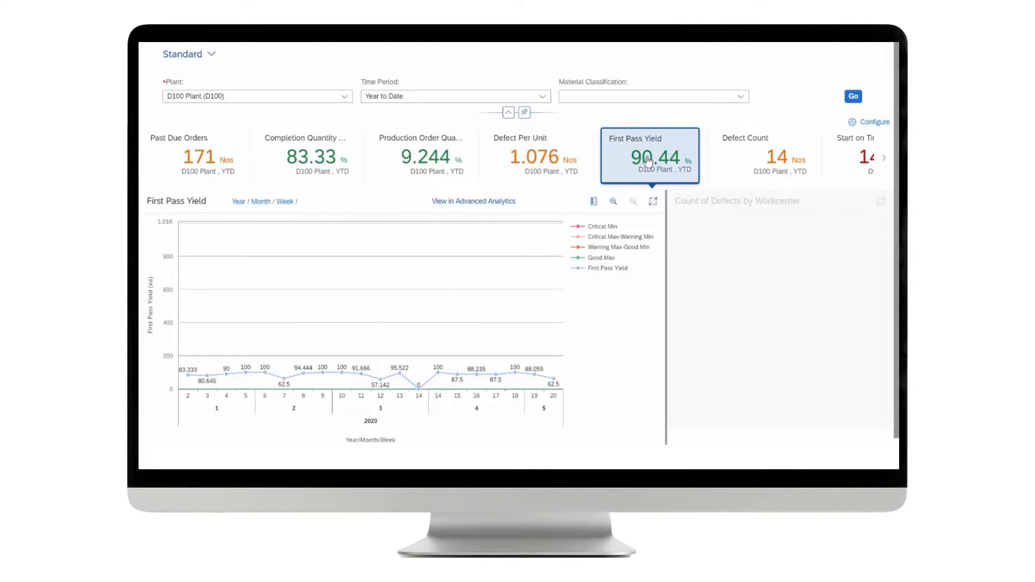
{"action": "mouse_move", "coordinate": [492, 205]}
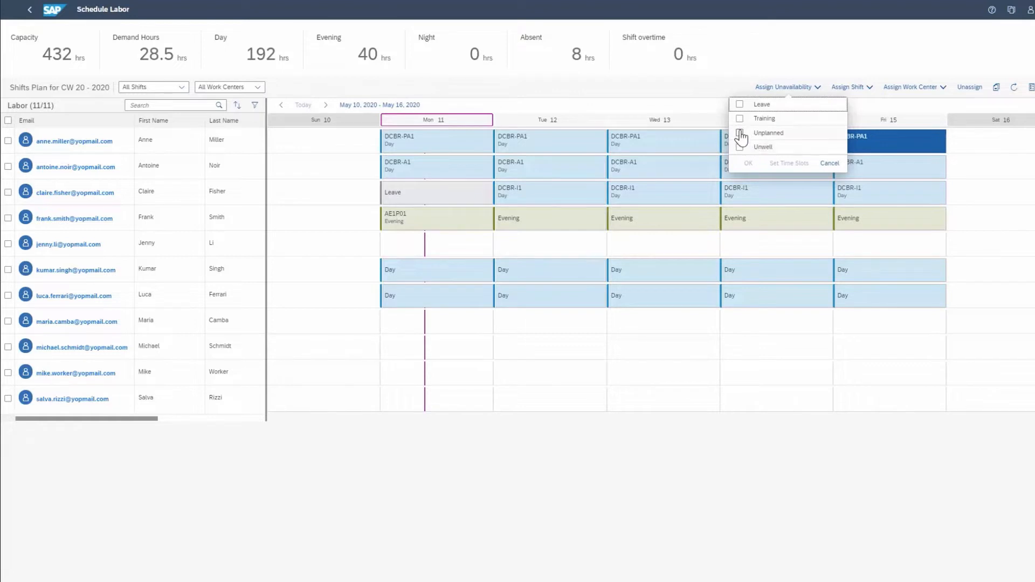
Assign an unavailability reason to the worker in the shift plan
{"action": "left_click", "coordinate": [739, 132]}
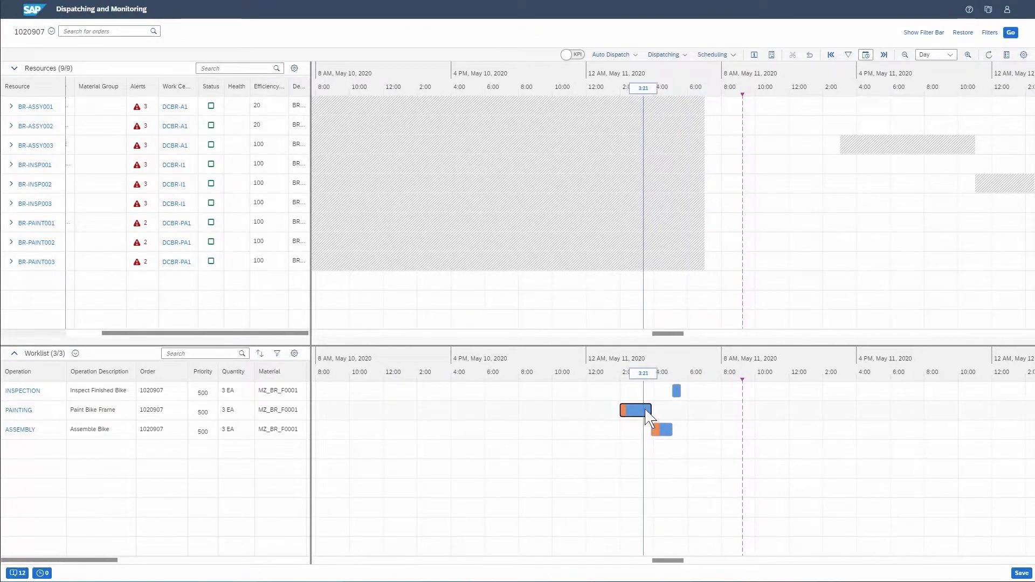
View the PAINTING operation in Order View and dispatch the order's operations to resources
{"action": "left_click", "coordinate": [633, 410]}
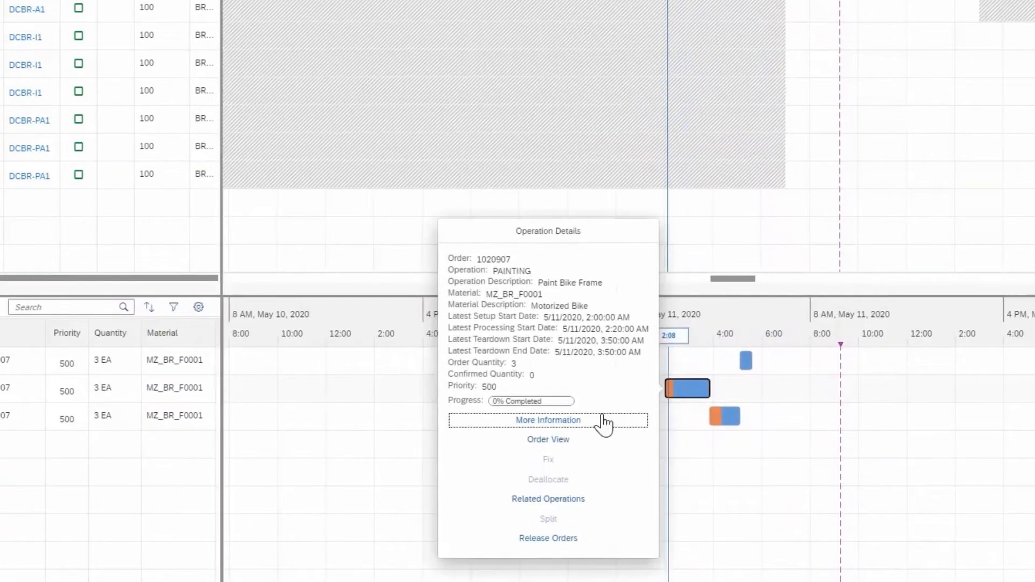
{"action": "mouse_move", "coordinate": [548, 440]}
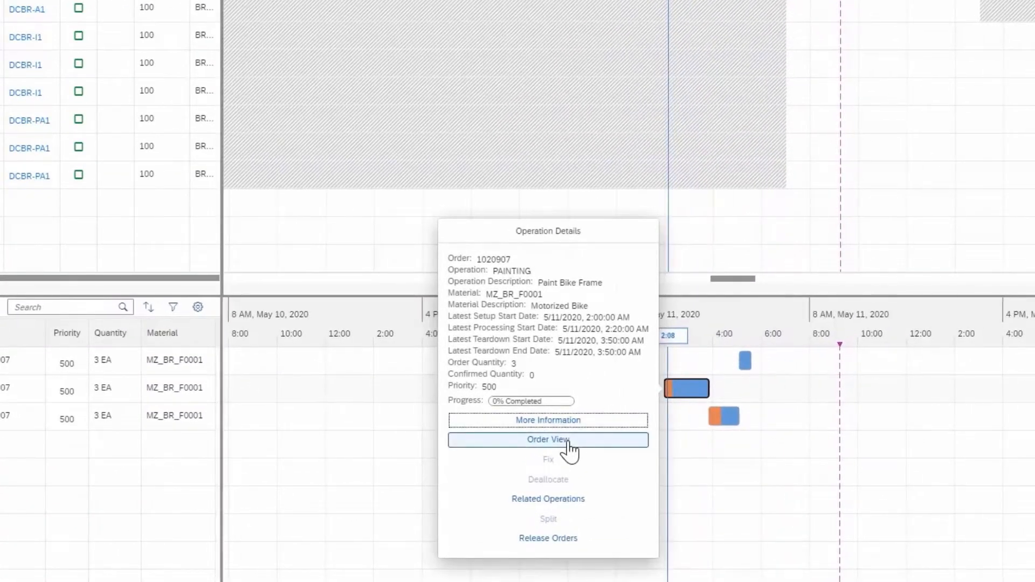
{"action": "left_click", "coordinate": [548, 440]}
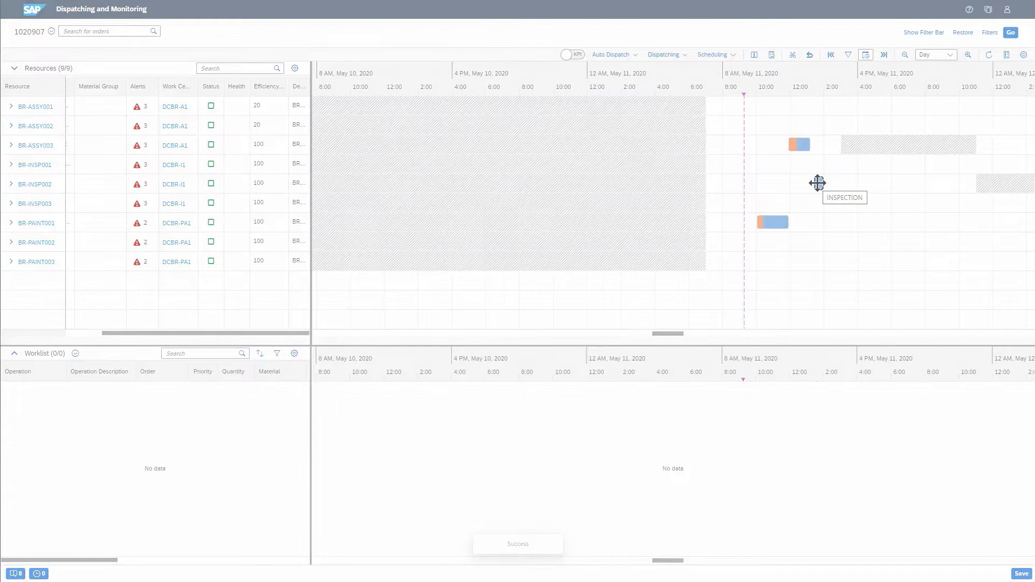
{"action": "left_click", "coordinate": [24, 137]}
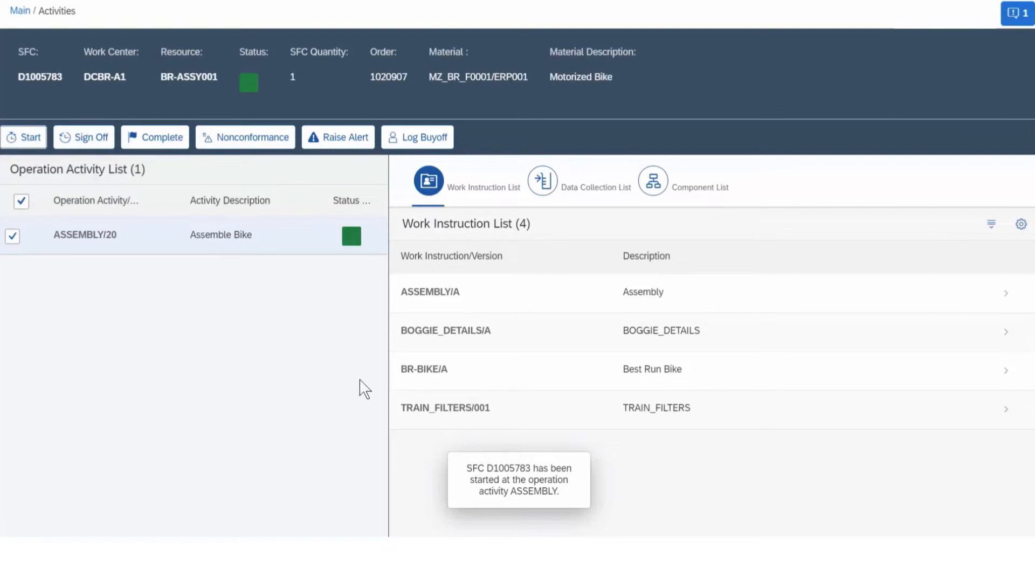
{"action": "mouse_move", "coordinate": [429, 377]}
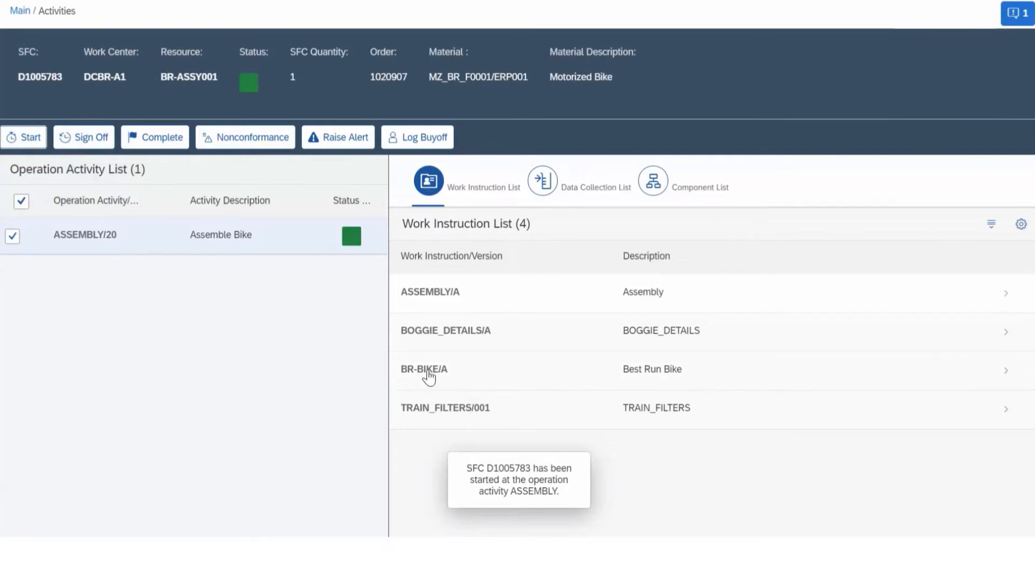
View the BR-BIKE/A work instruction in 3D and play the Pedal Disassembly step
{"action": "left_click", "coordinate": [423, 369]}
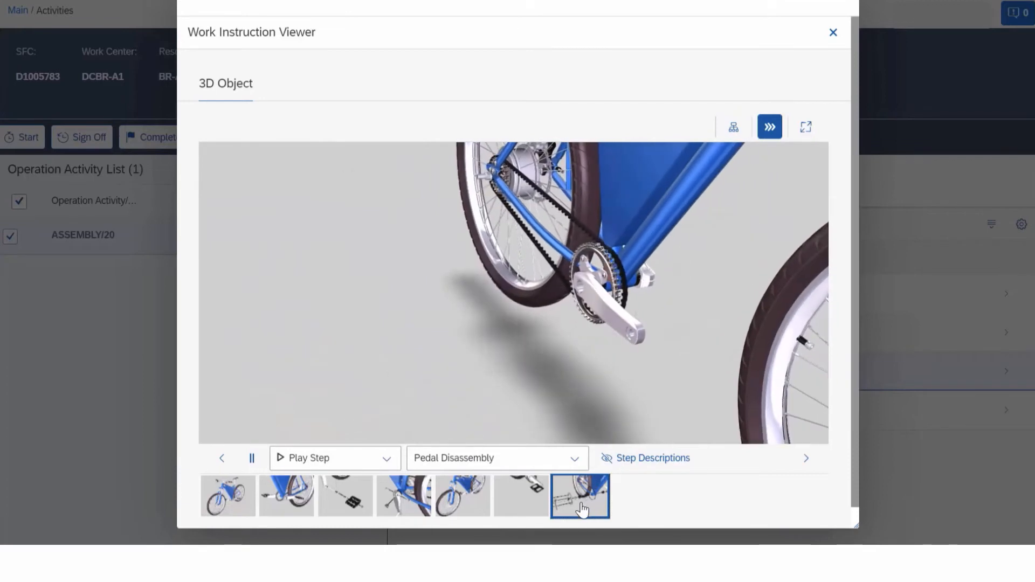
{"action": "left_click", "coordinate": [252, 459]}
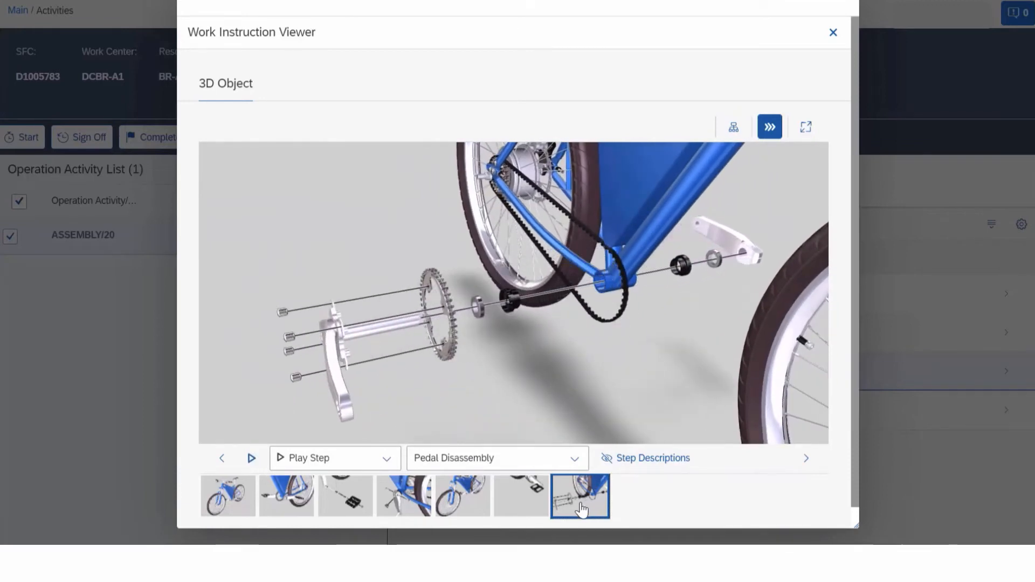
{"action": "left_click", "coordinate": [834, 31]}
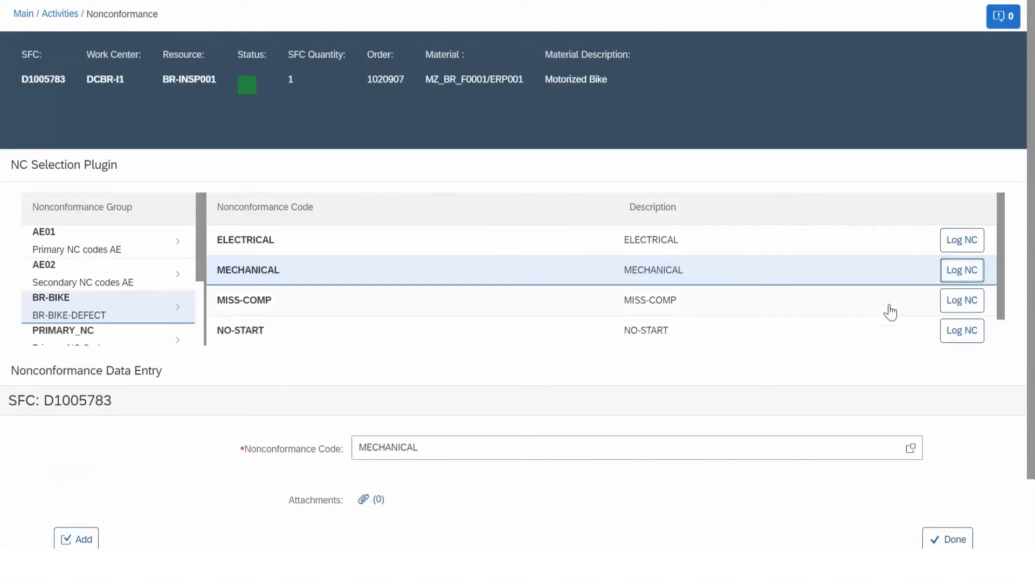
{"action": "mouse_move", "coordinate": [537, 495]}
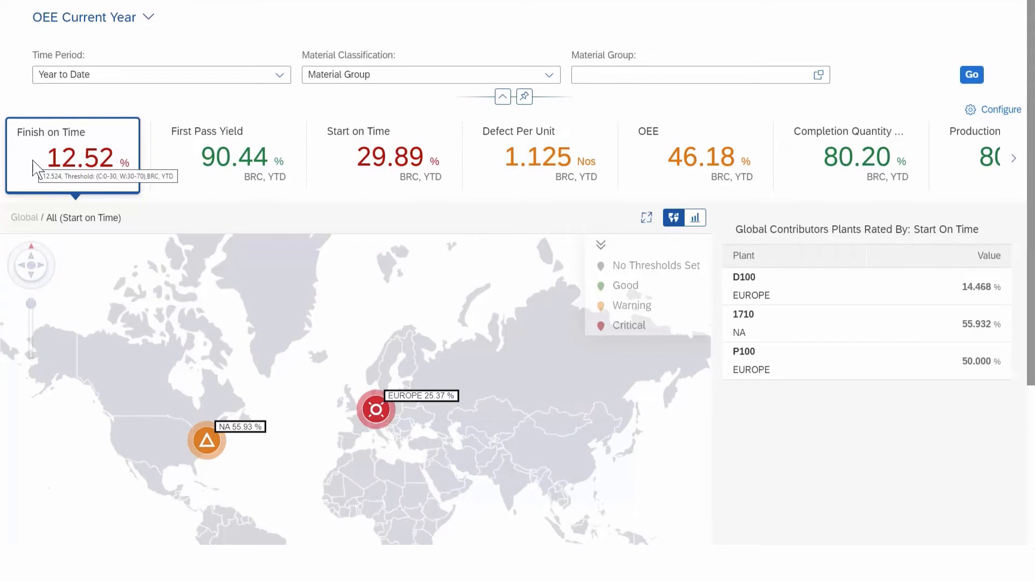
{"action": "mouse_move", "coordinate": [56, 159]}
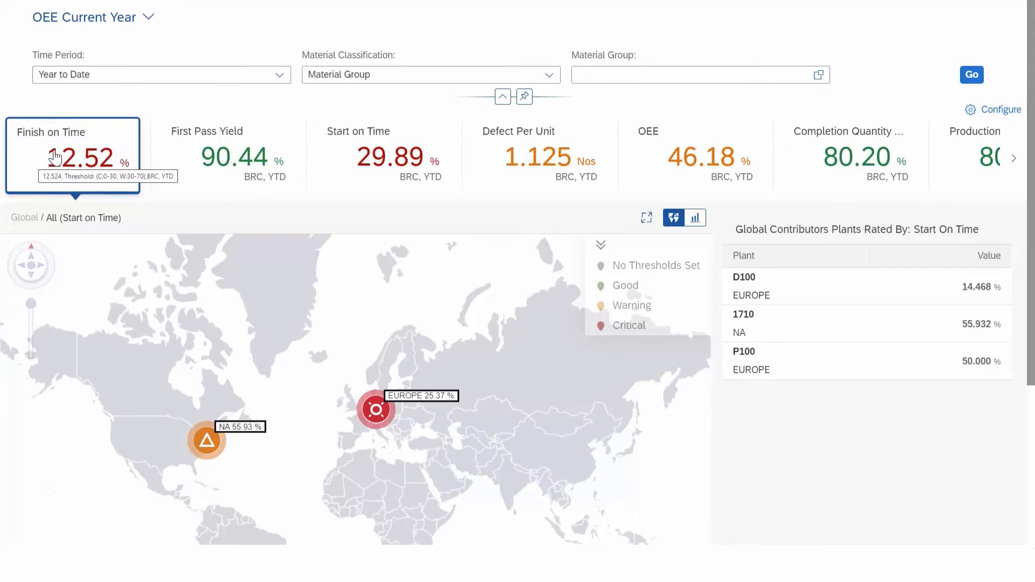
Rate the global map by First Pass Yield and show the D100 plant's insights popup
{"action": "left_click", "coordinate": [228, 155]}
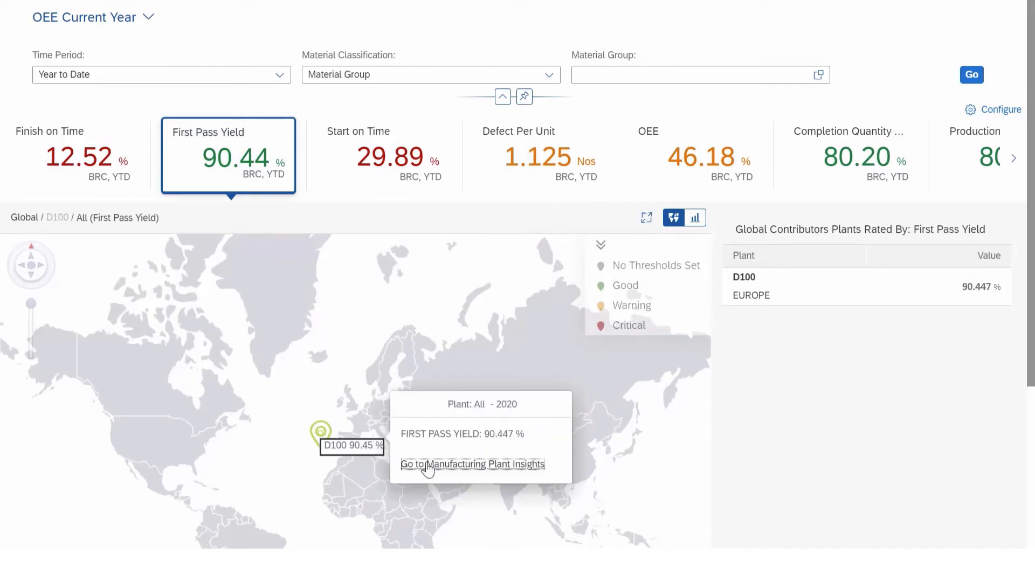
{"action": "left_click", "coordinate": [472, 464]}
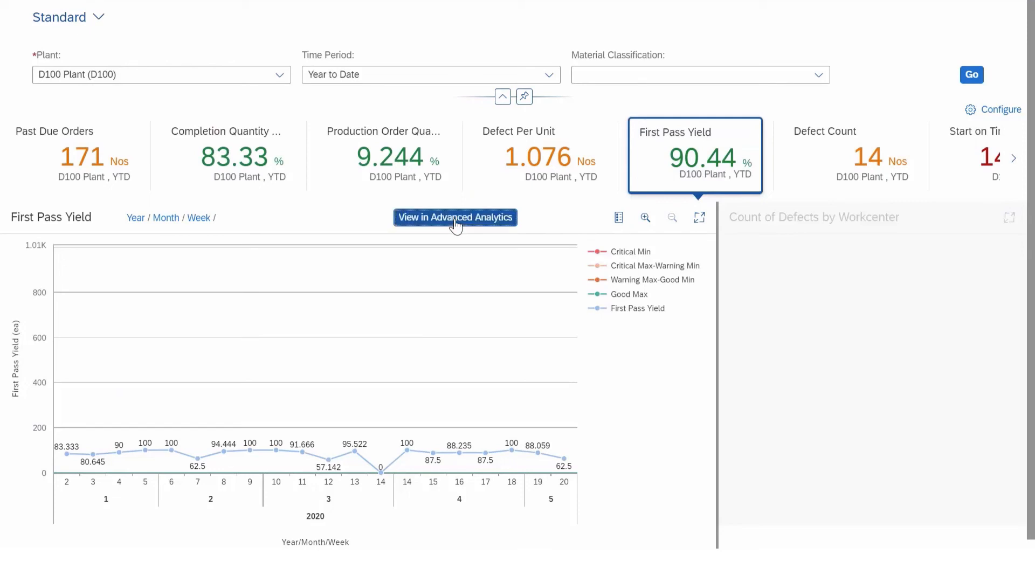
Show D100's weekly First Pass Yield in Advanced Analytics with defects by work center
{"action": "left_click", "coordinate": [455, 217]}
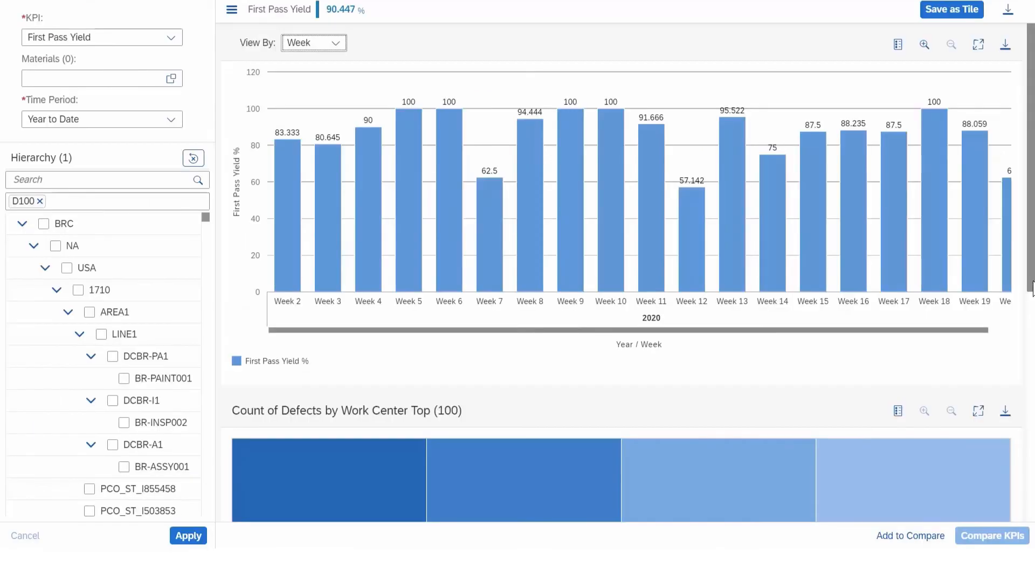